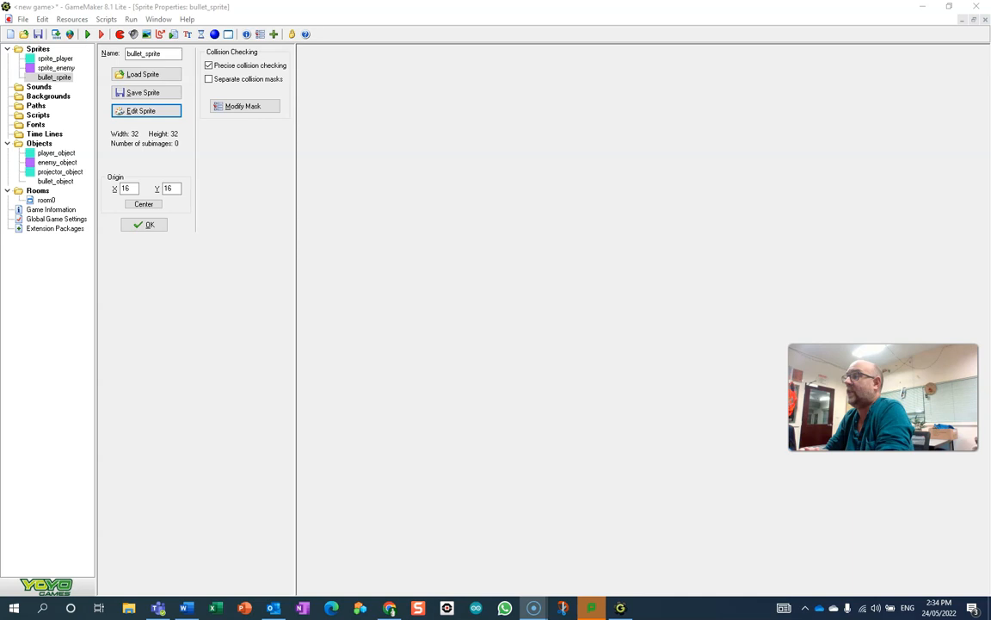
pyautogui.moveTo(21, 555)
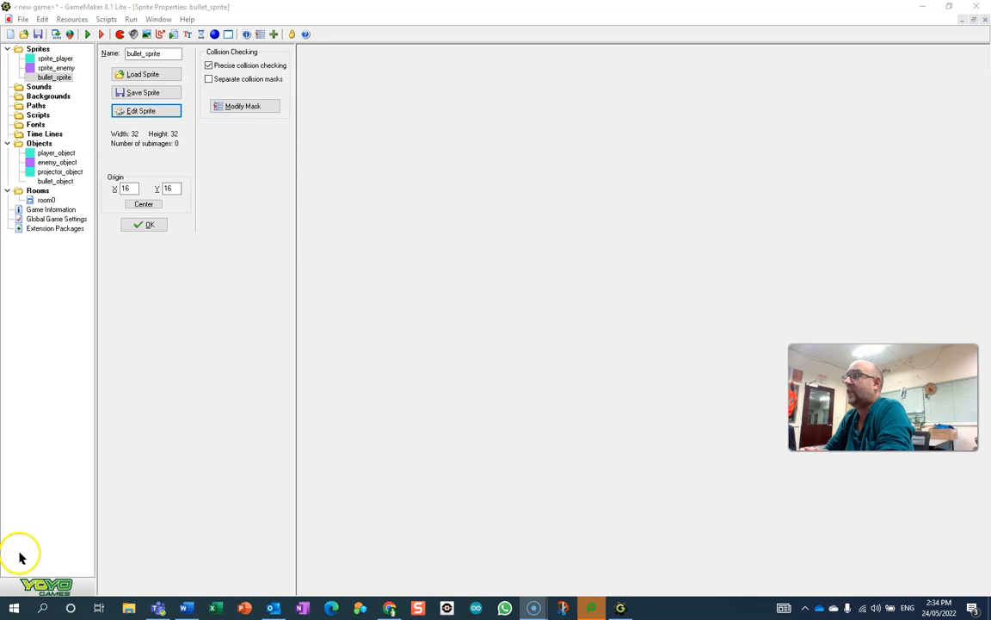
pyautogui.moveTo(75, 323)
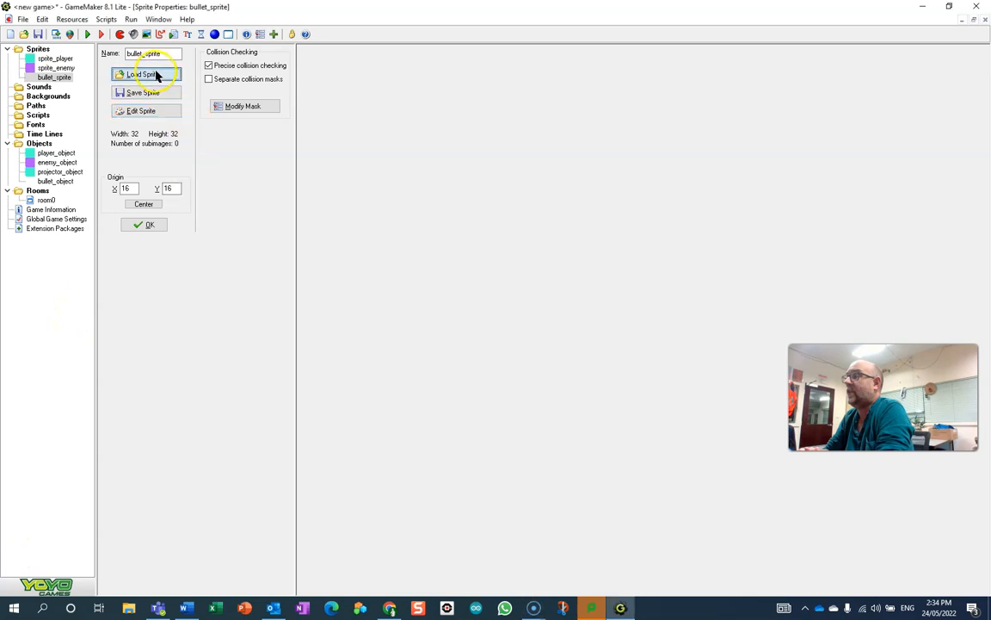
# - Create a new 32x32 frame for bullet_sprite and flood-fill it solid blue
pyautogui.click(146, 74)
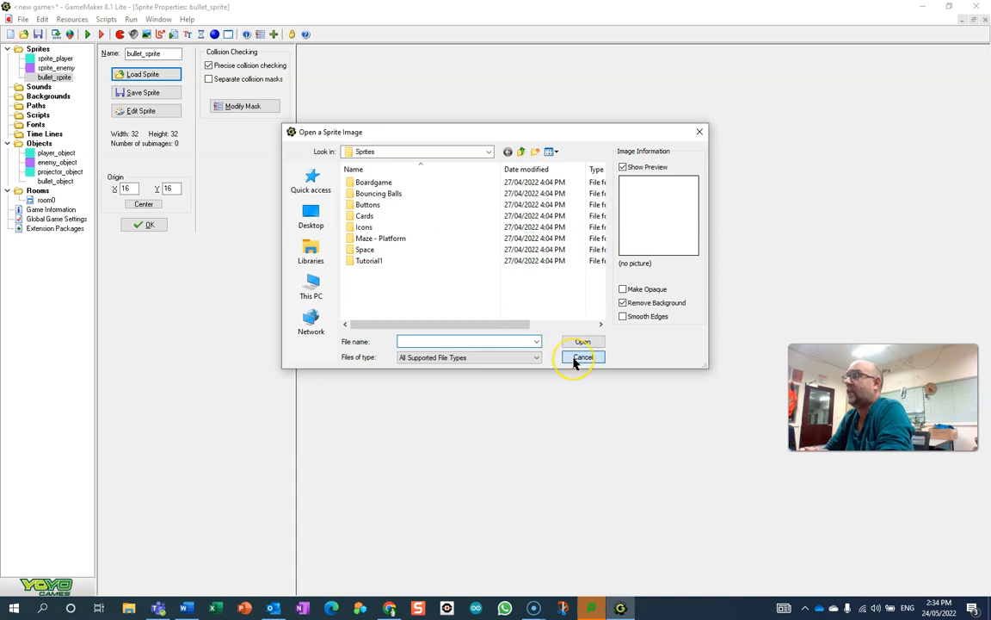
pyautogui.click(582, 356)
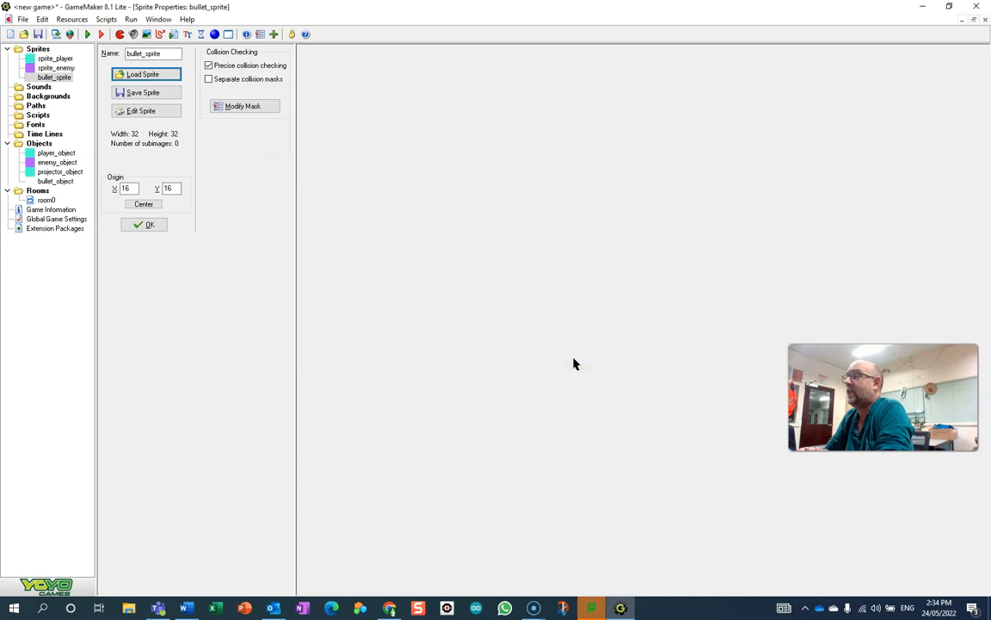
pyautogui.moveTo(265, 258)
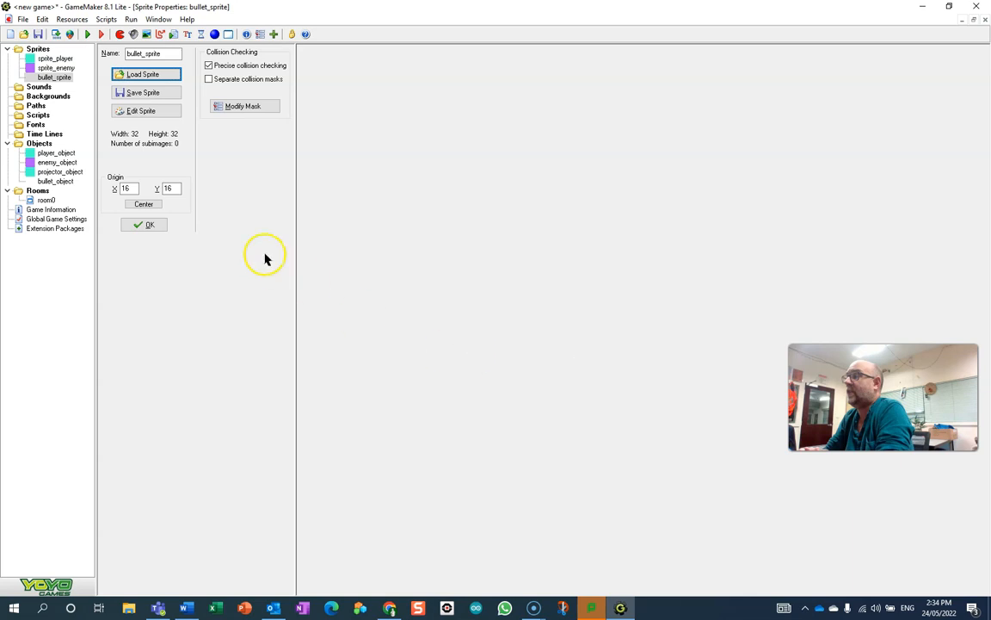
pyautogui.moveTo(147, 110)
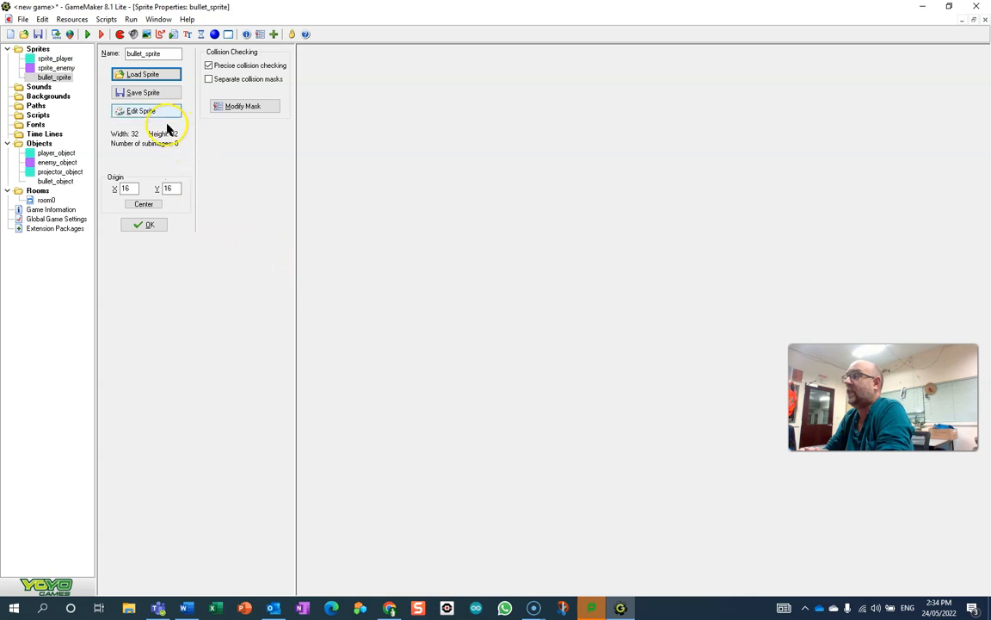
pyautogui.click(140, 111)
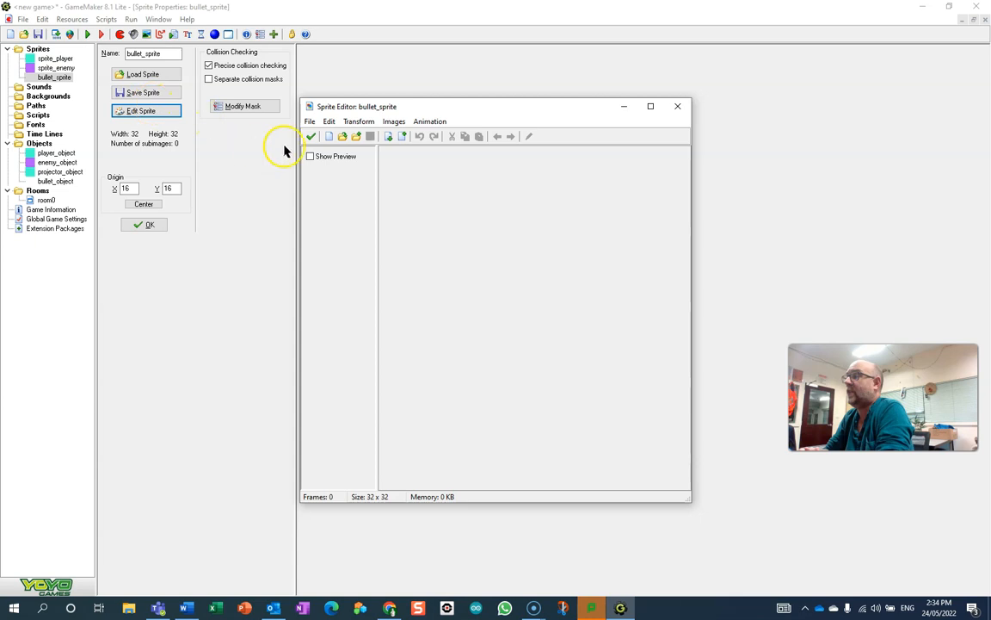
pyautogui.click(311, 136)
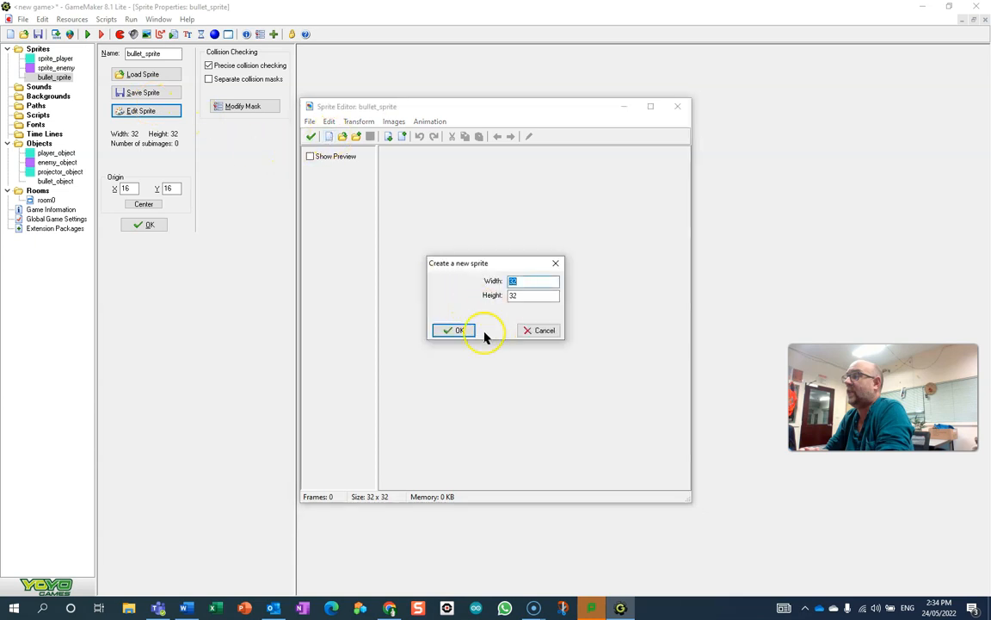
pyautogui.click(454, 329)
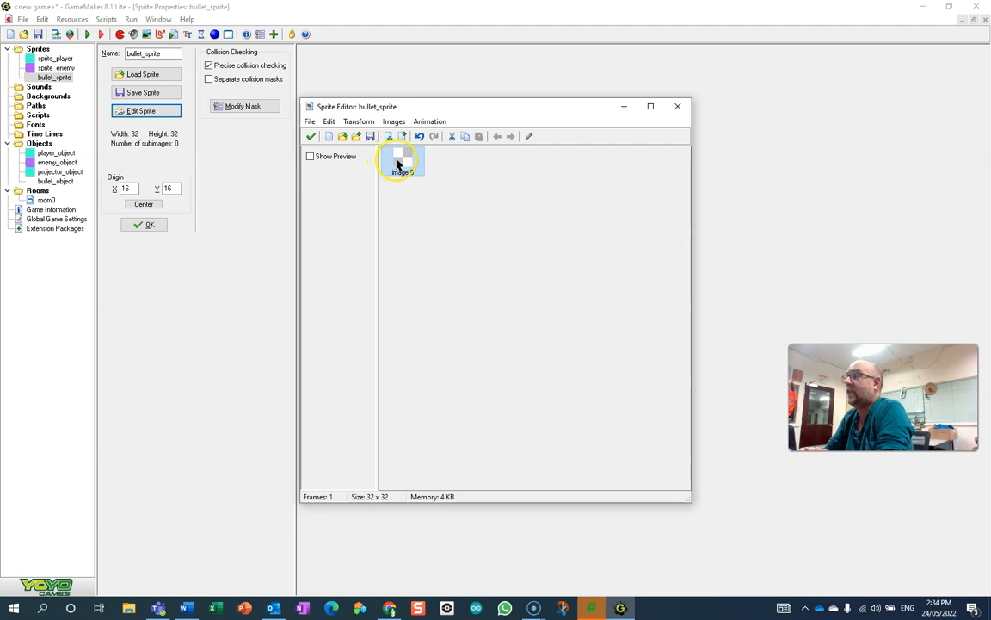
pyautogui.doubleClick(399, 161)
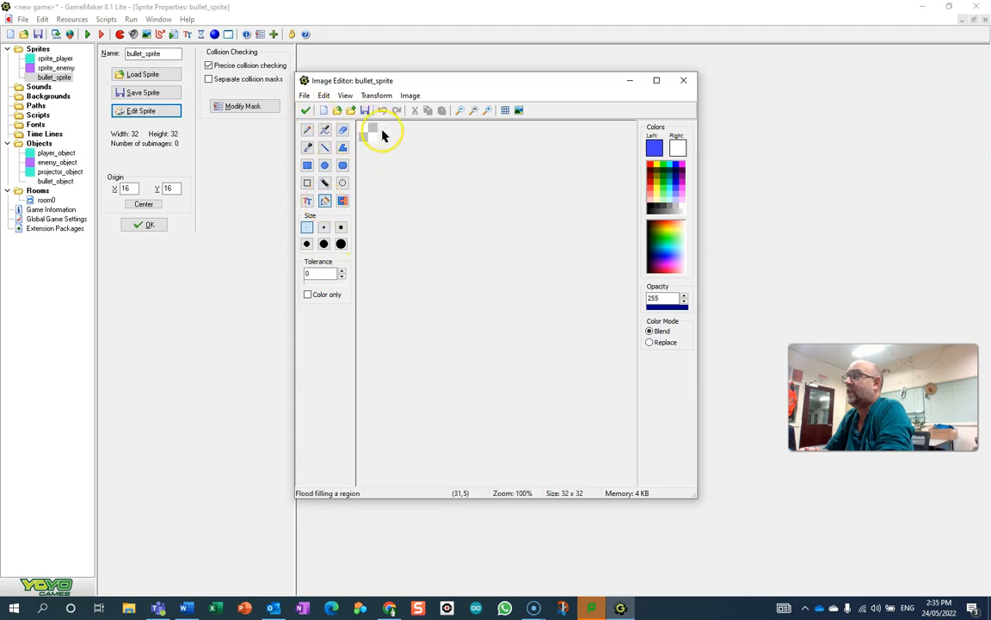
pyautogui.click(370, 131)
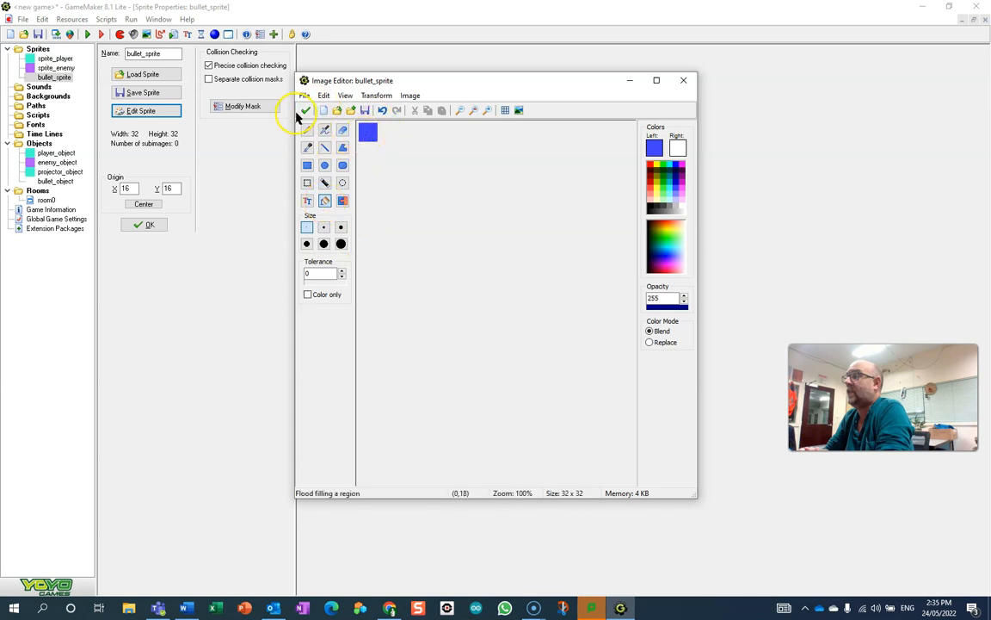
pyautogui.click(306, 110)
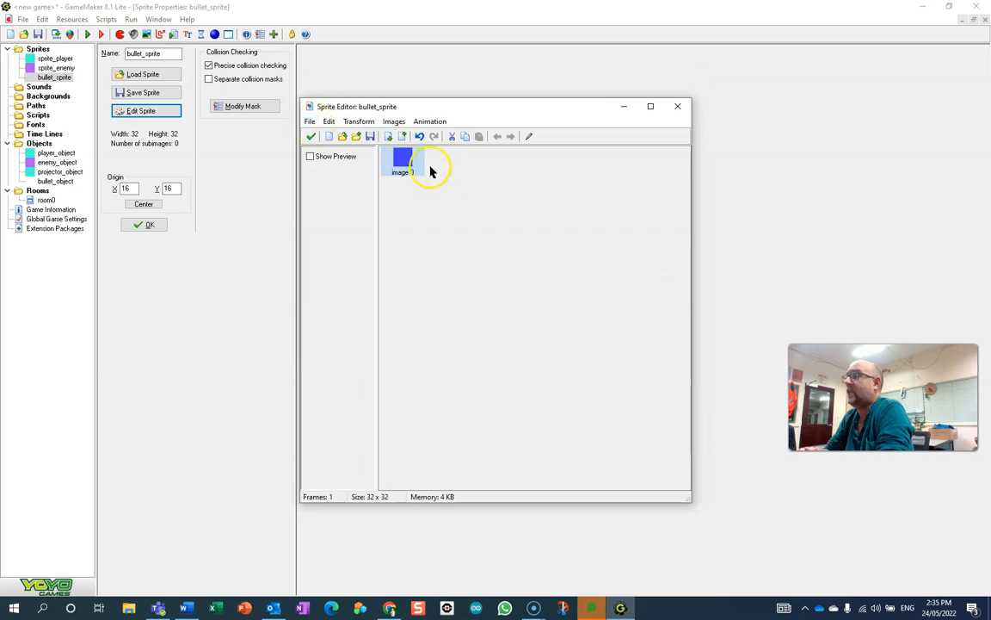
pyautogui.moveTo(405, 136)
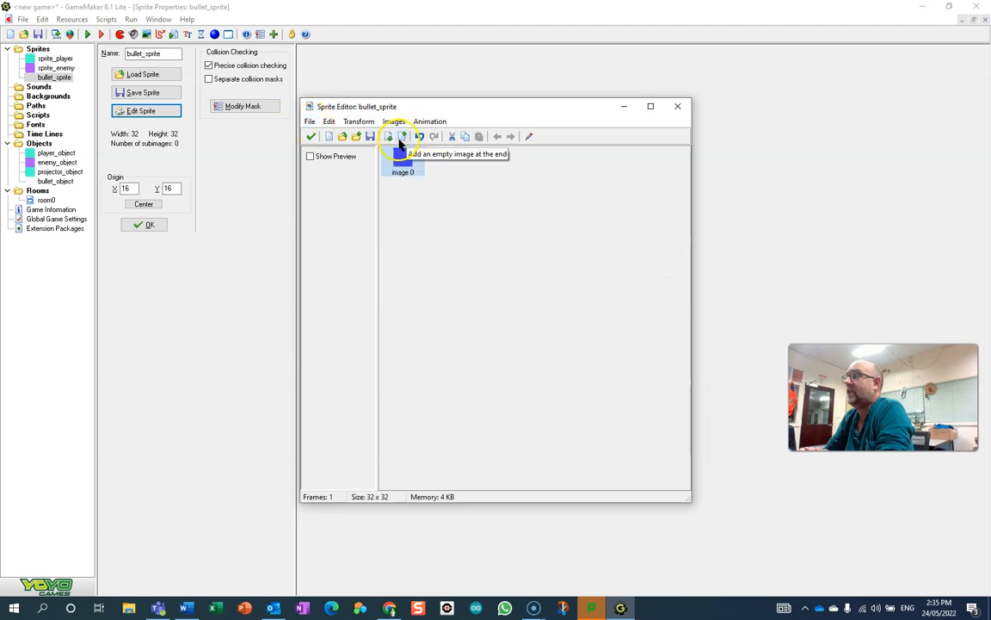
# - Add an empty frame after the blue one and fill it green
pyautogui.click(403, 136)
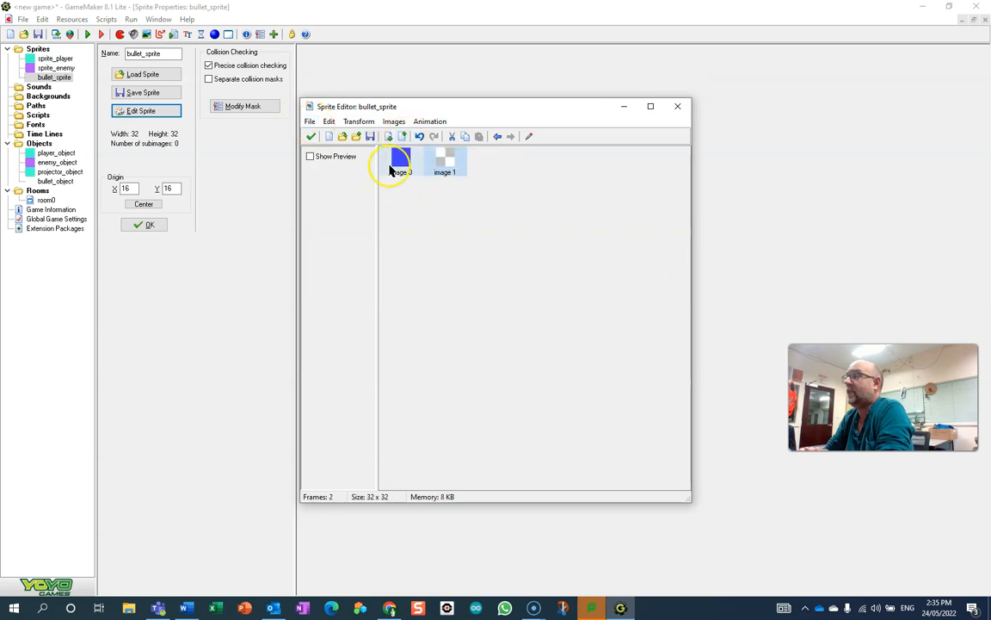
pyautogui.click(400, 159)
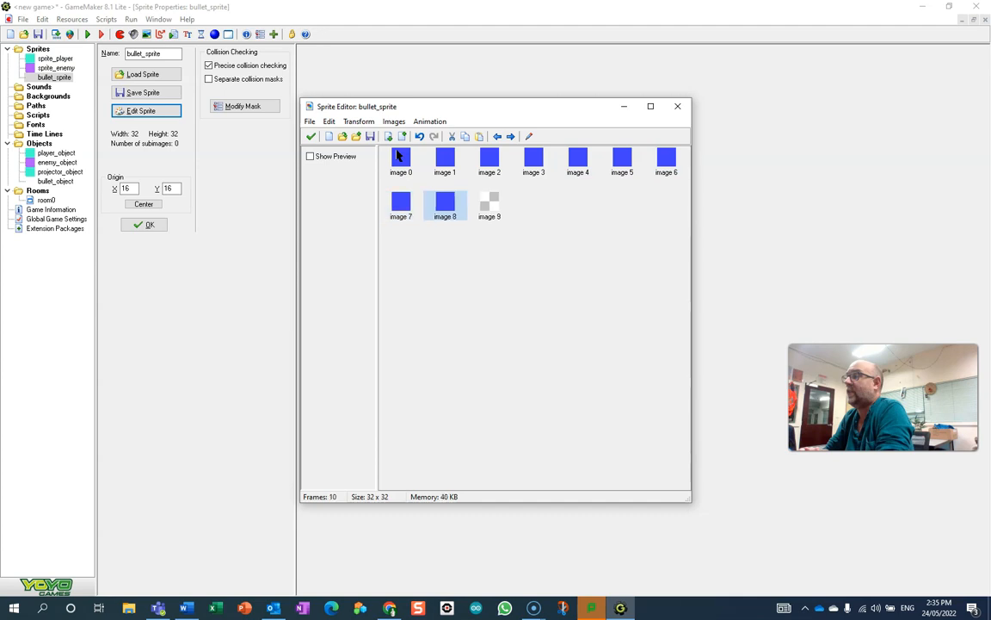
pyautogui.doubleClick(490, 204)
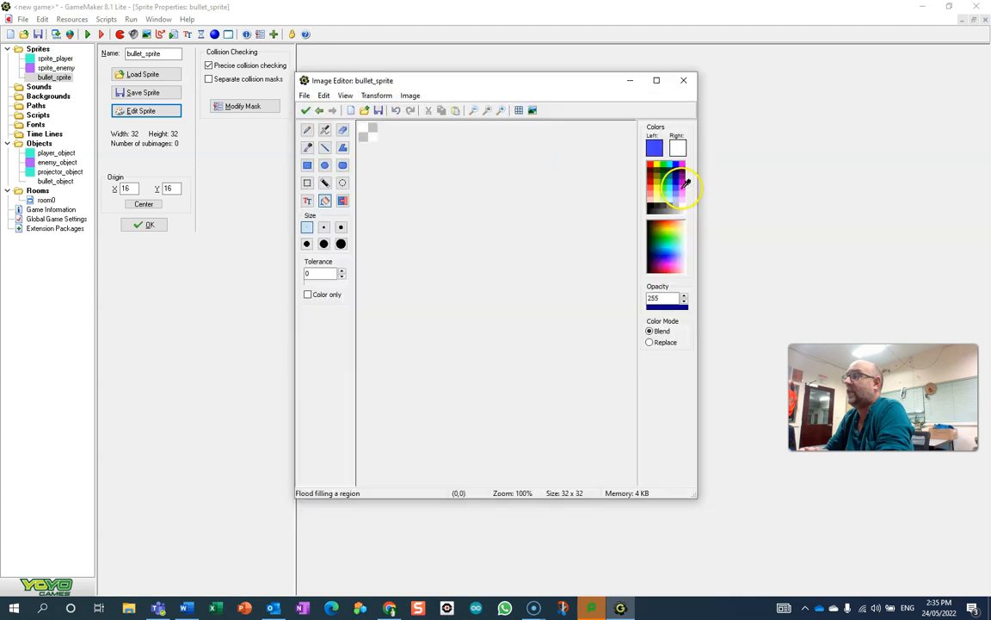
pyautogui.moveTo(671, 181)
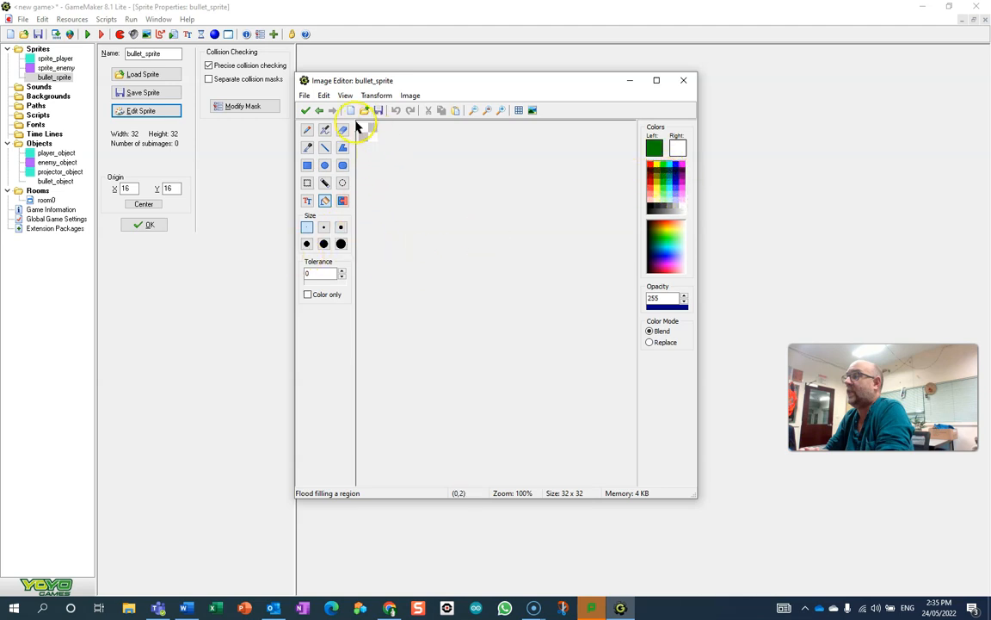
pyautogui.click(368, 132)
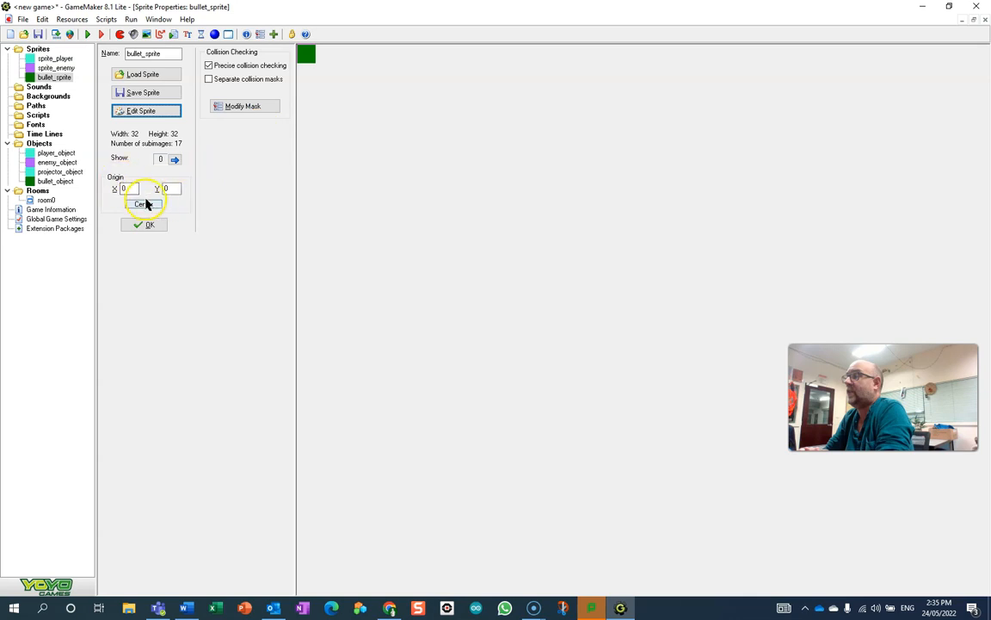
# - Open bullet_object's properties, test-run the game, and close the game window
pyautogui.doubleClick(60, 181)
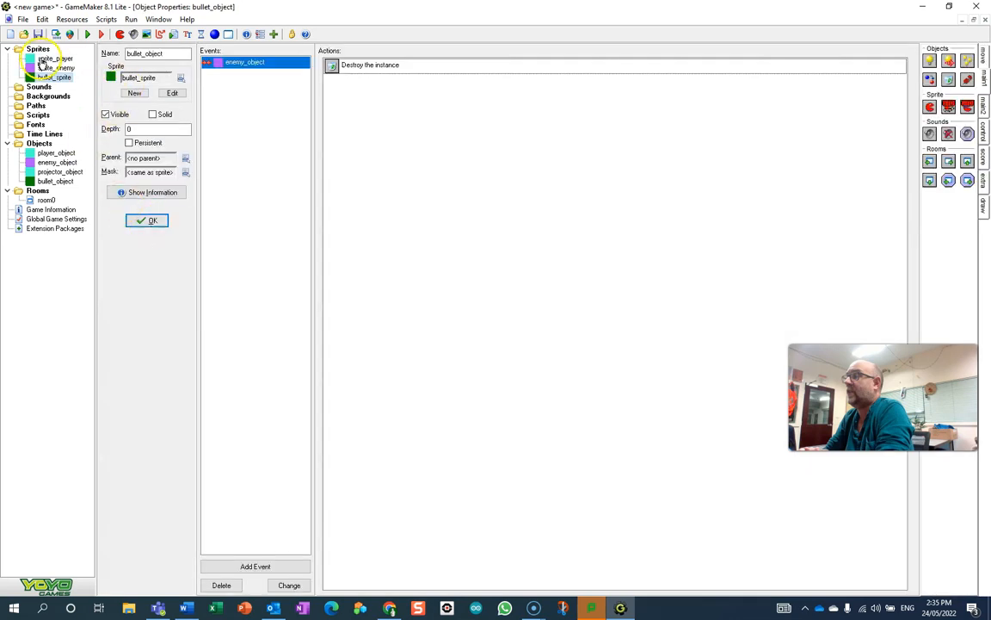
pyautogui.click(88, 33)
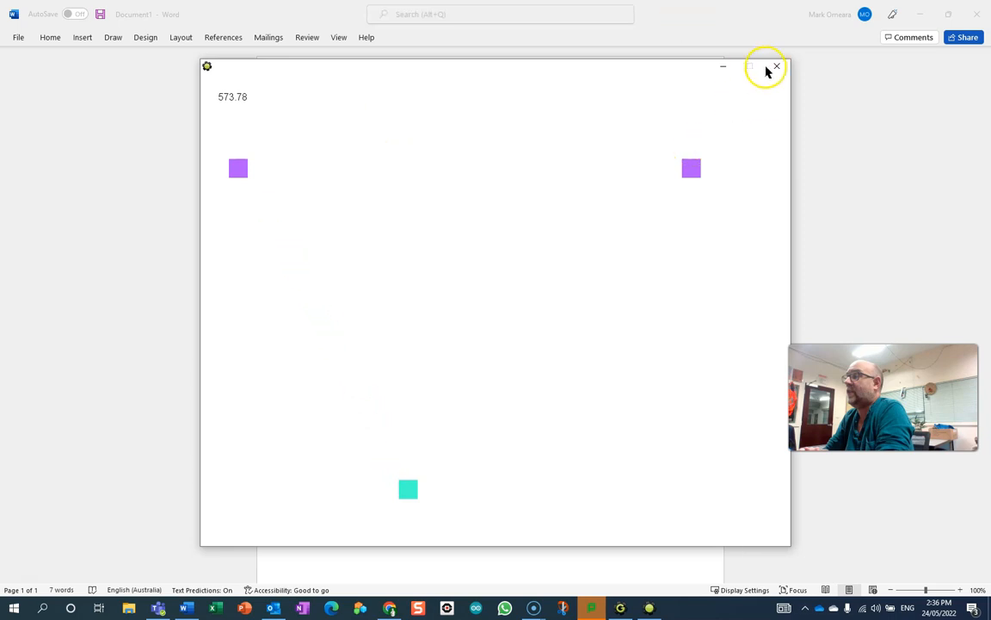
pyautogui.click(775, 66)
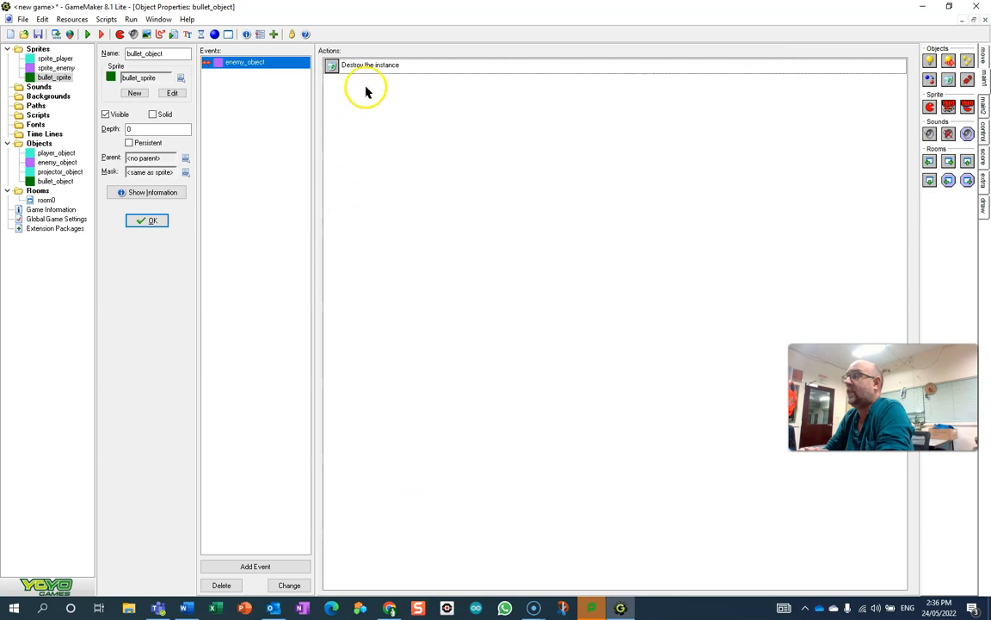
pyautogui.moveTo(86, 106)
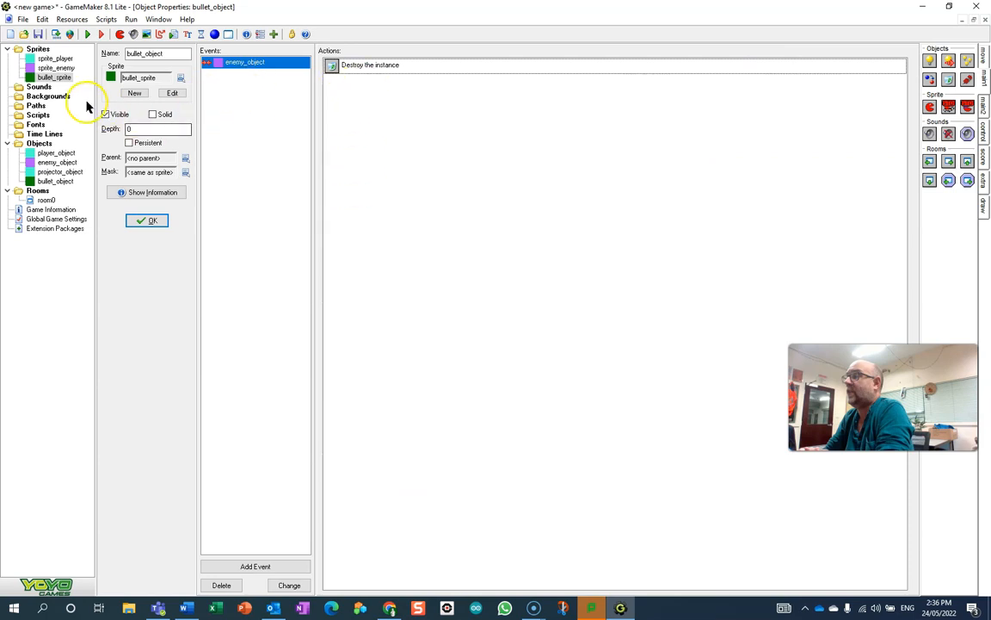
# - Open bullet_sprite in the sprite editor and show its Animation effects menu
pyautogui.doubleClick(54, 77)
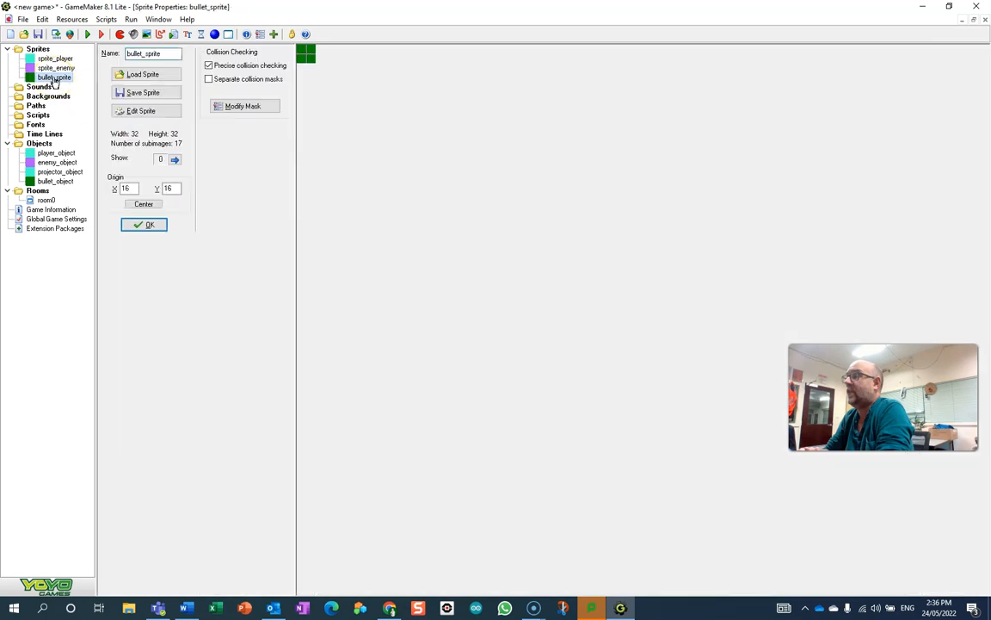
pyautogui.click(140, 110)
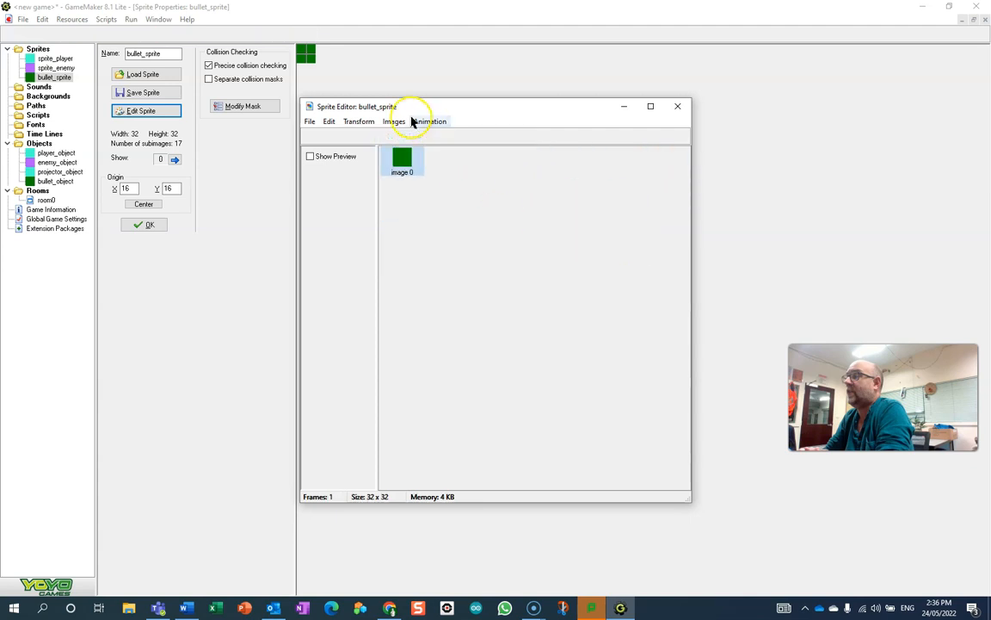
pyautogui.click(430, 121)
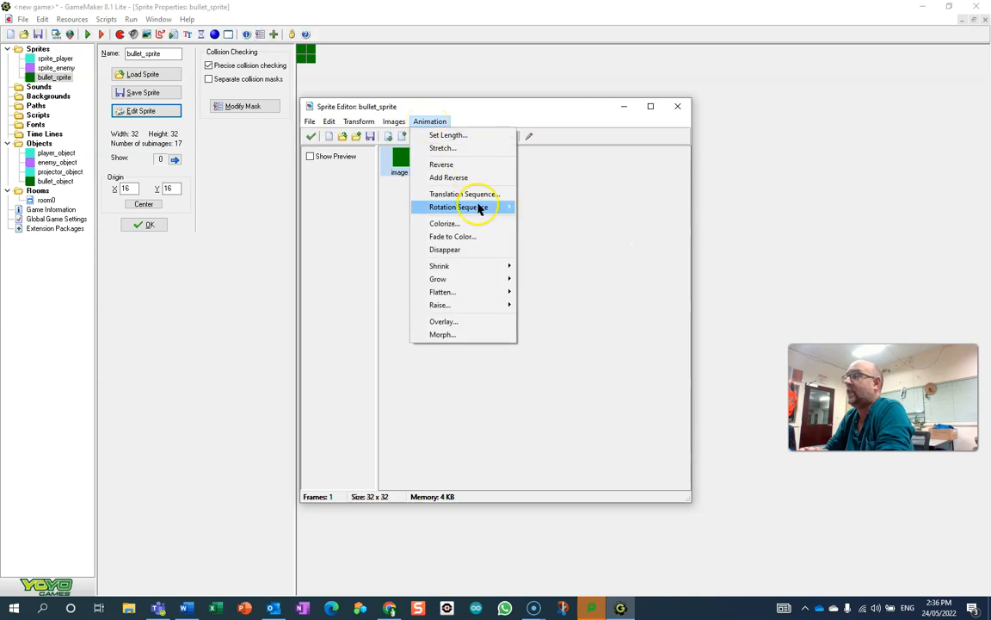
# - Apply a 24-frame Fade to Color effect toward dark orange
pyautogui.click(445, 222)
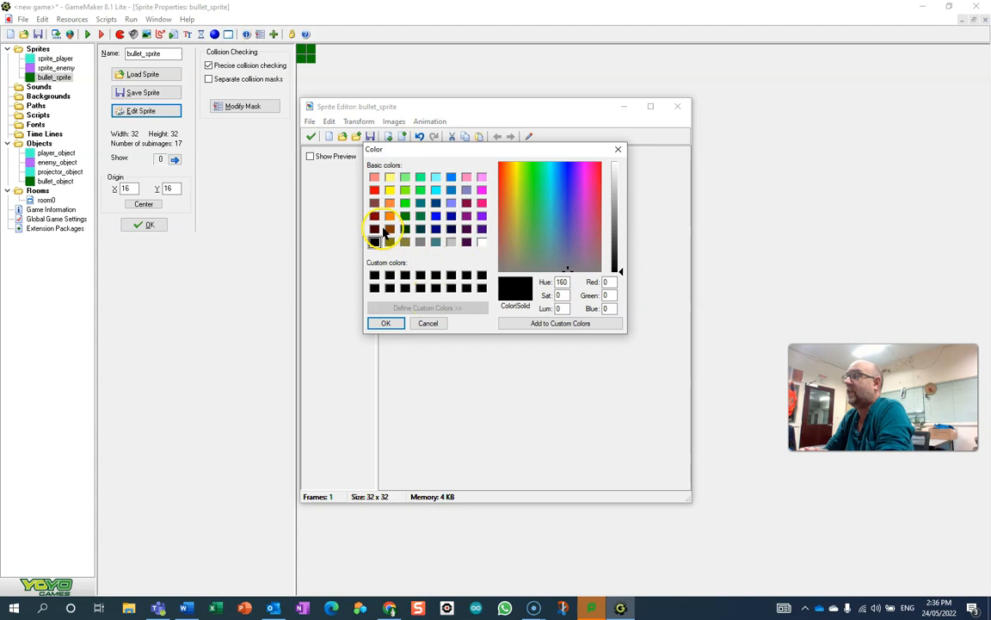
pyautogui.click(390, 228)
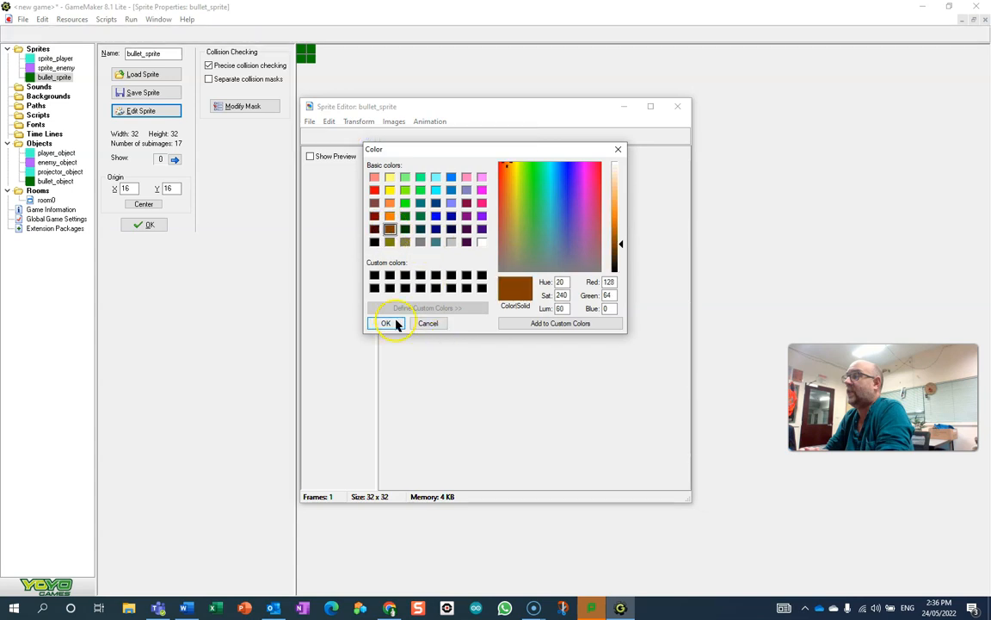
pyautogui.click(386, 323)
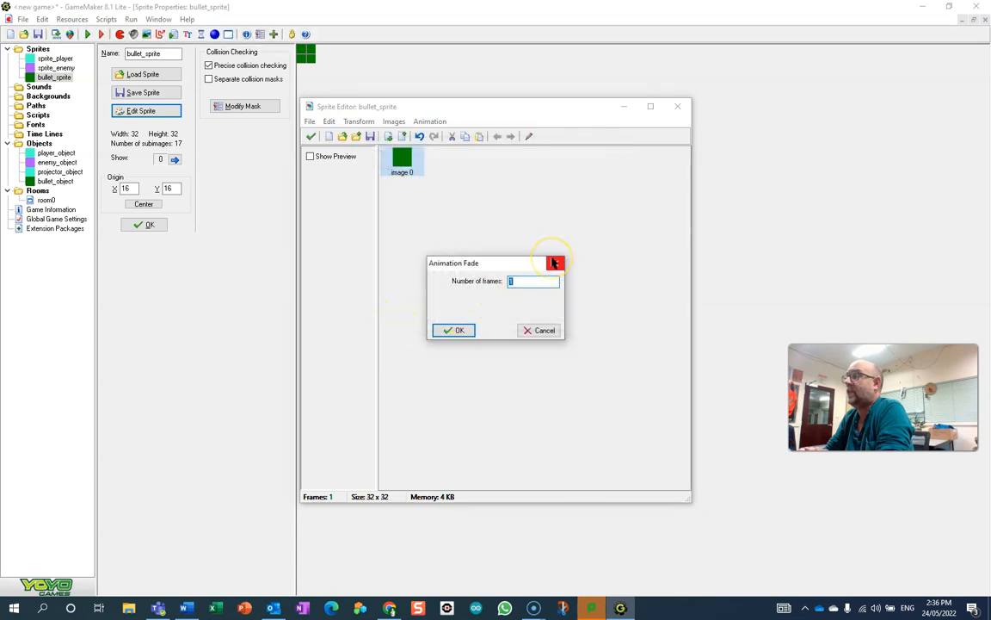
pyautogui.write('24')
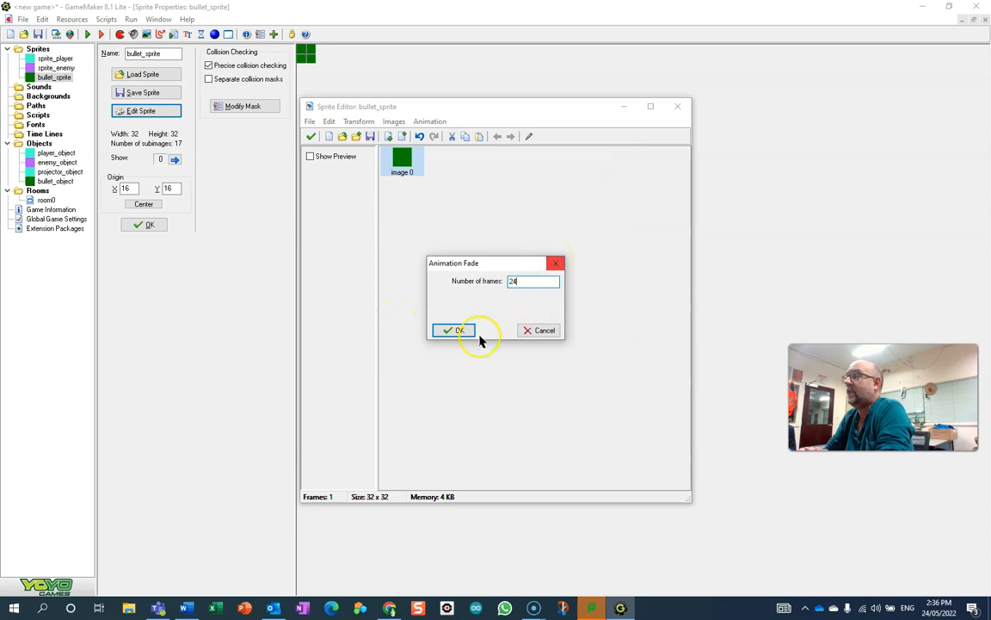
pyautogui.click(453, 330)
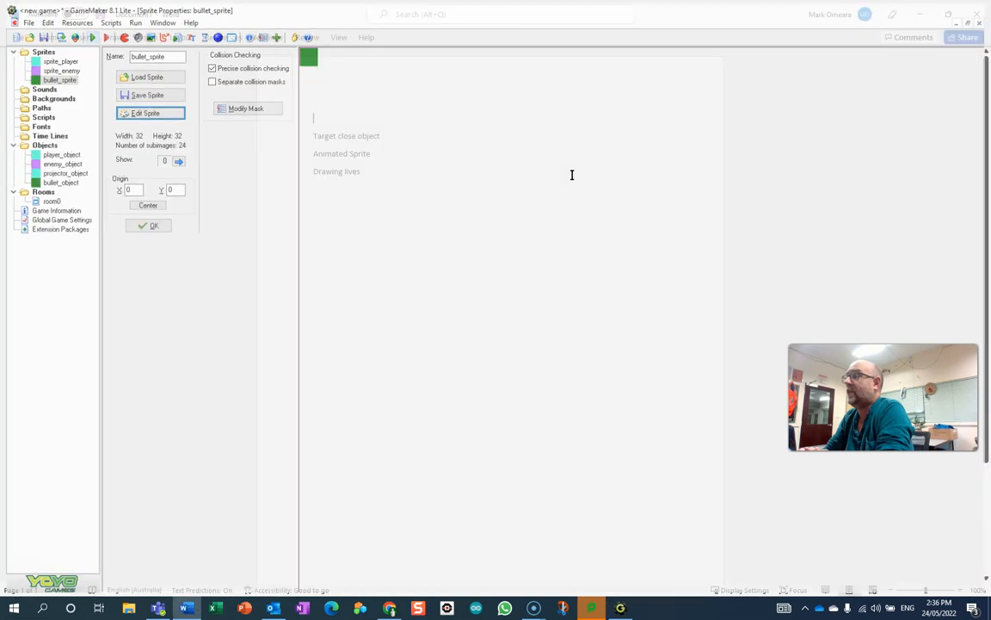
pyautogui.click(184, 608)
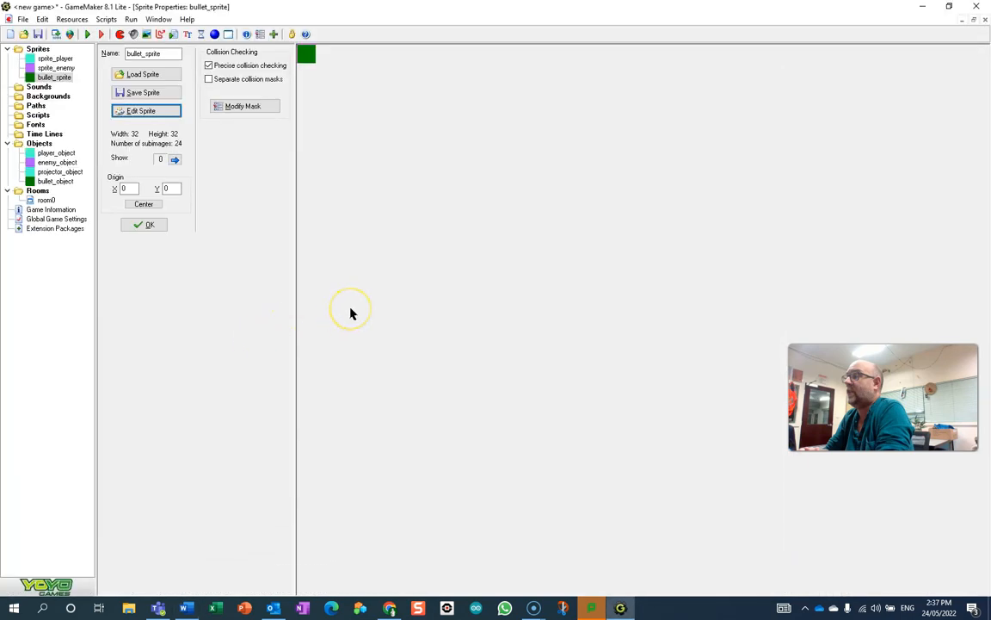
pyautogui.moveTo(351, 314)
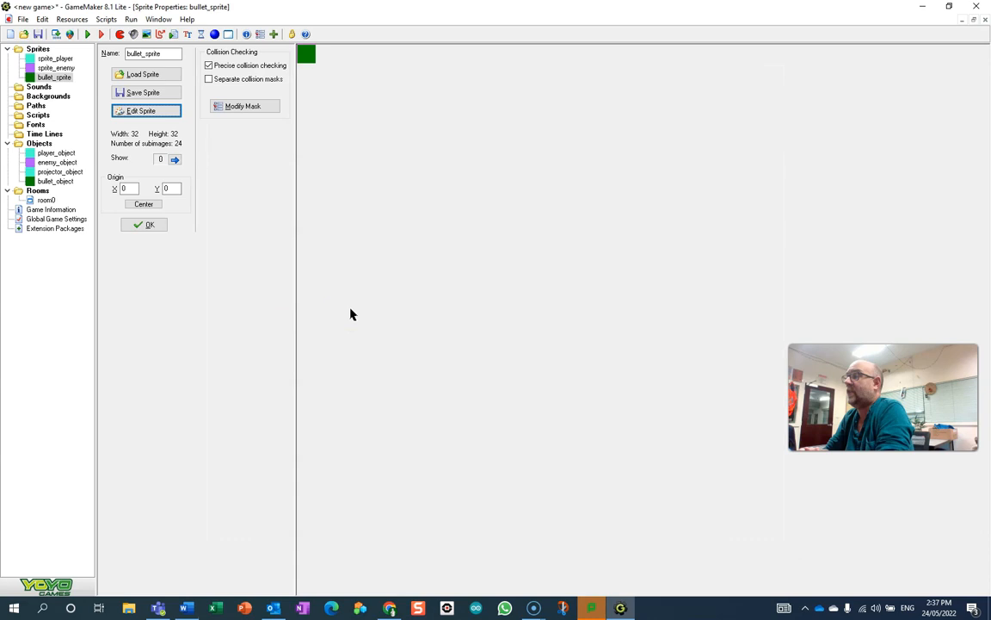